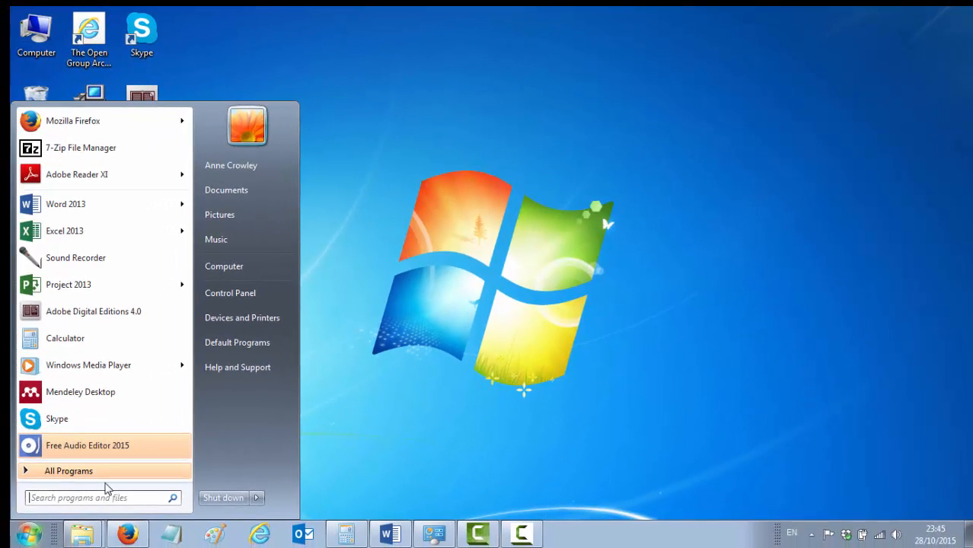
- Search the Start menu for 'project' and launch Project 2013
{"action": "type", "text": "project"}
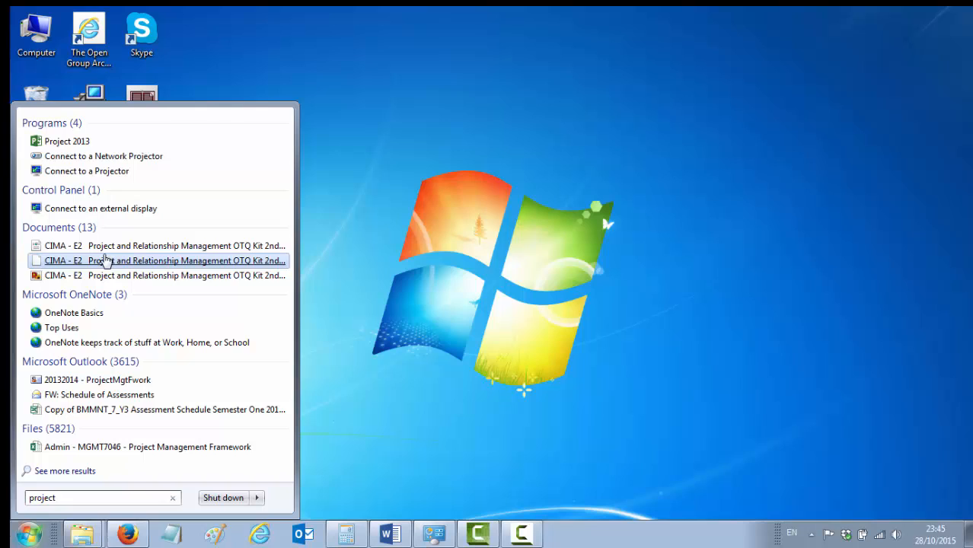
{"action": "mouse_move", "coordinate": [49, 140]}
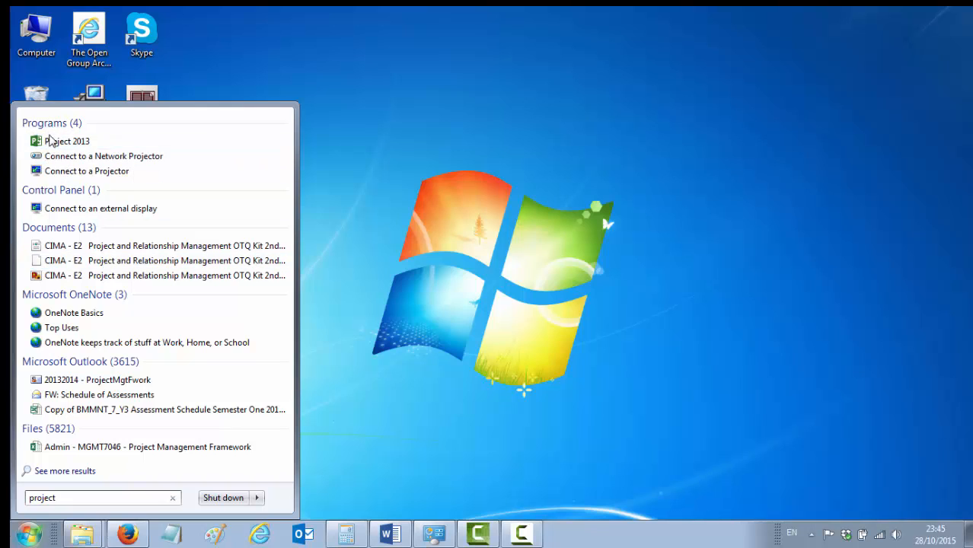
{"action": "mouse_move", "coordinate": [67, 144]}
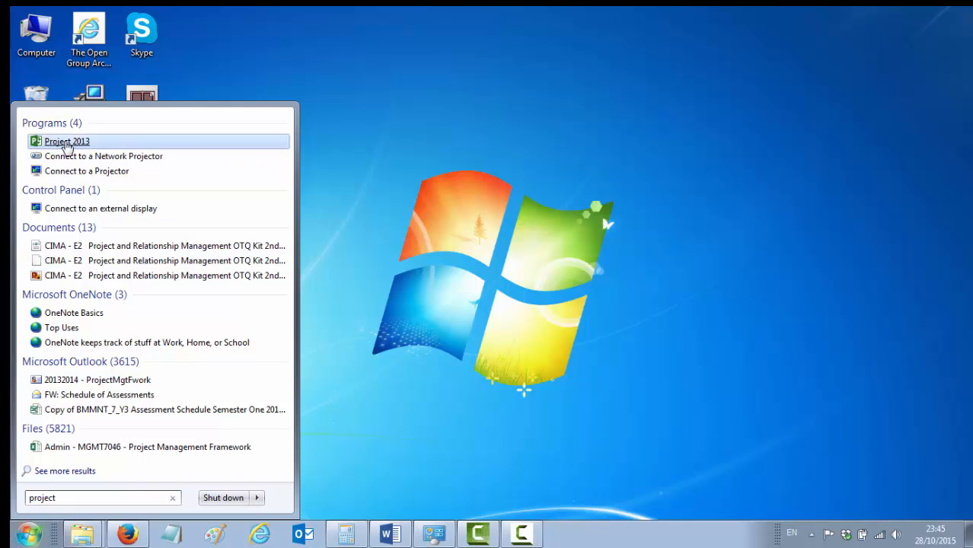
{"action": "mouse_move", "coordinate": [67, 145]}
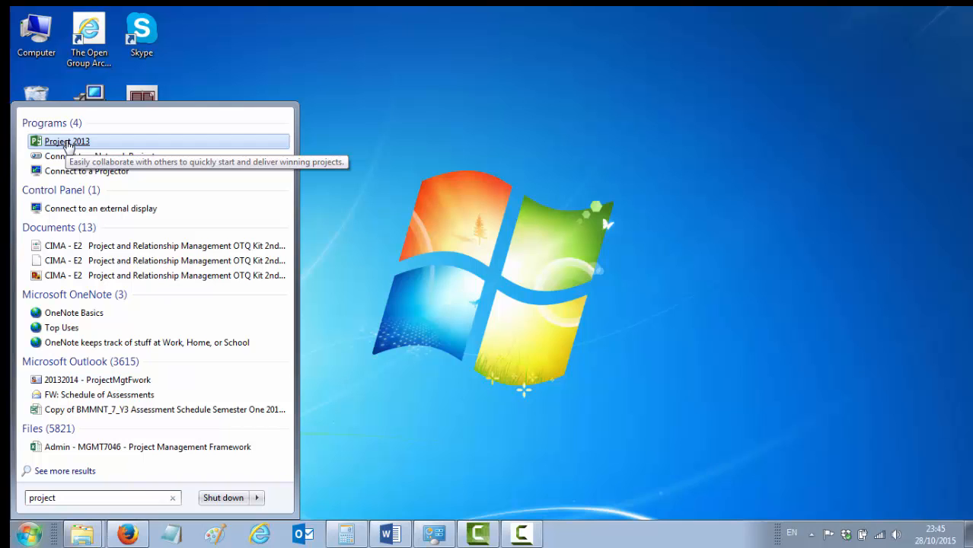
{"action": "left_click", "coordinate": [67, 140]}
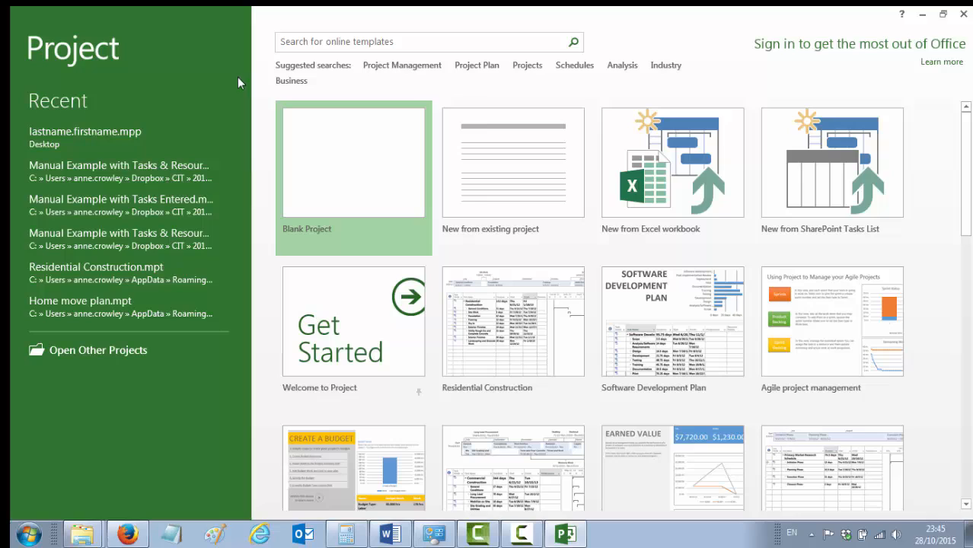
{"action": "mouse_move", "coordinate": [346, 143]}
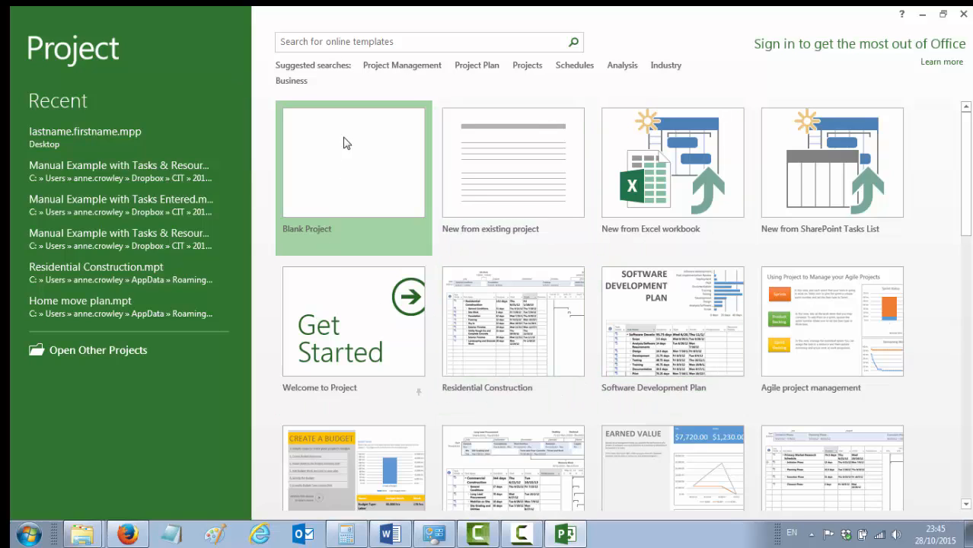
{"action": "mouse_move", "coordinate": [329, 183]}
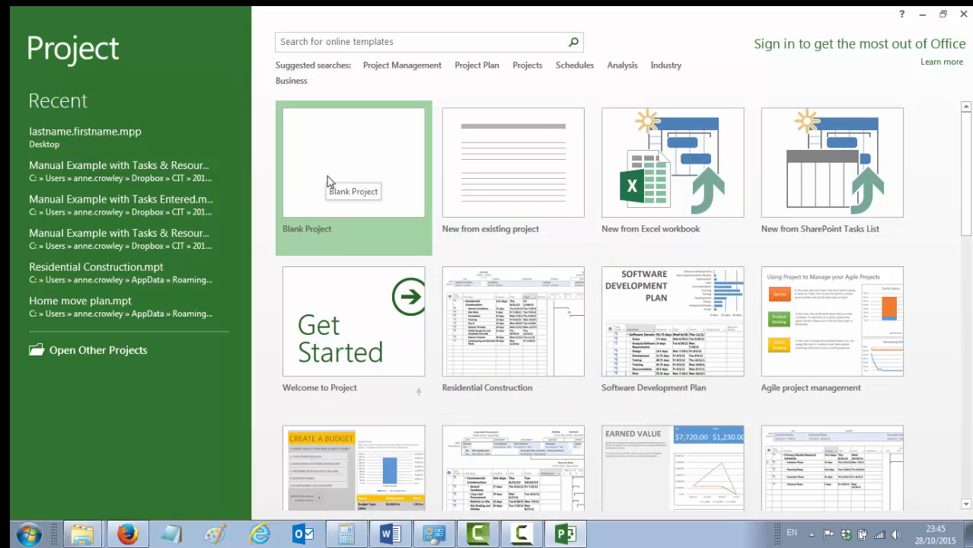
{"action": "mouse_move", "coordinate": [332, 166]}
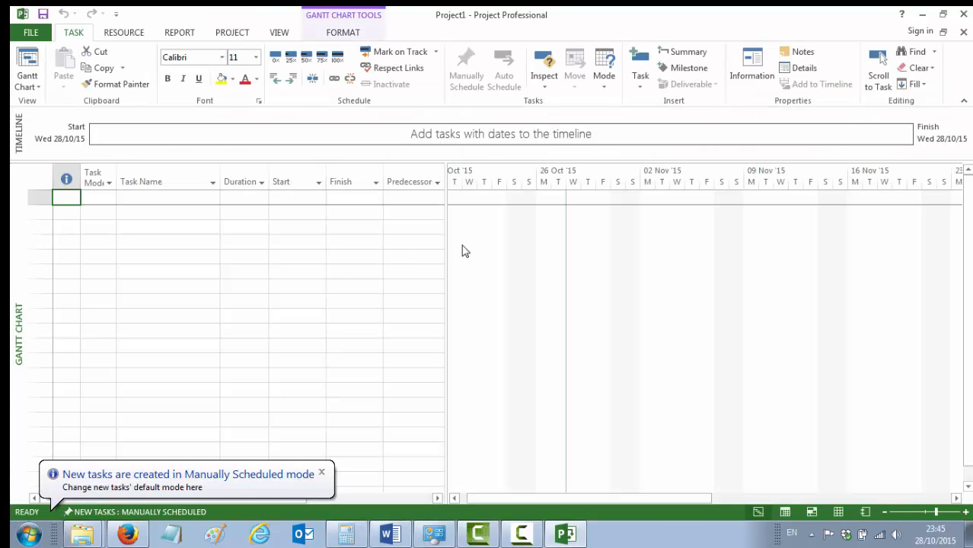
{"action": "mouse_move", "coordinate": [164, 195]}
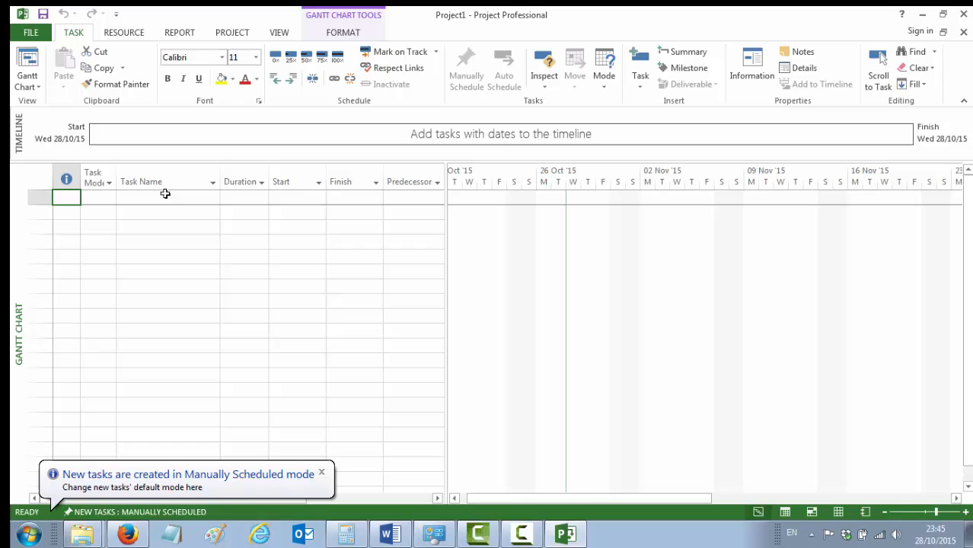
{"action": "mouse_move", "coordinate": [31, 37]}
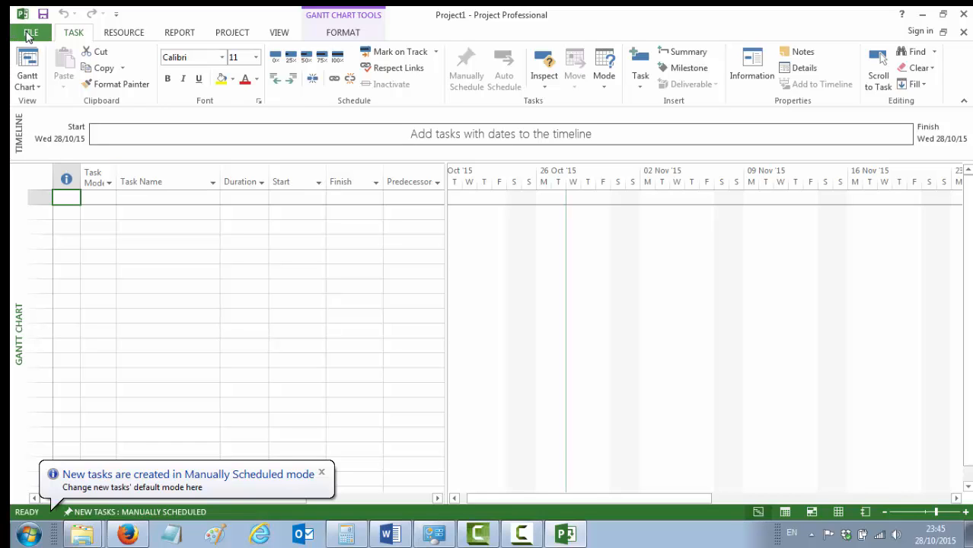
{"action": "left_click", "coordinate": [30, 32]}
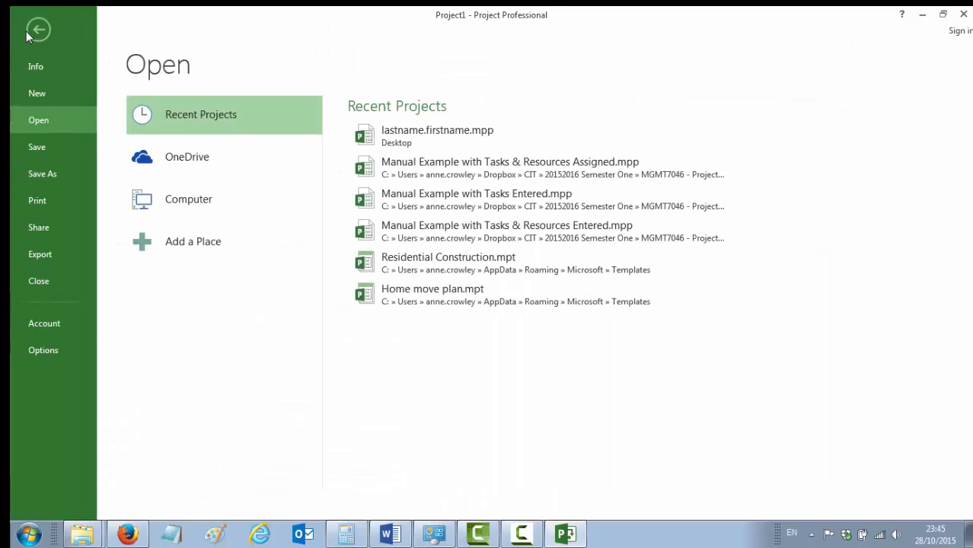
{"action": "mouse_move", "coordinate": [37, 150]}
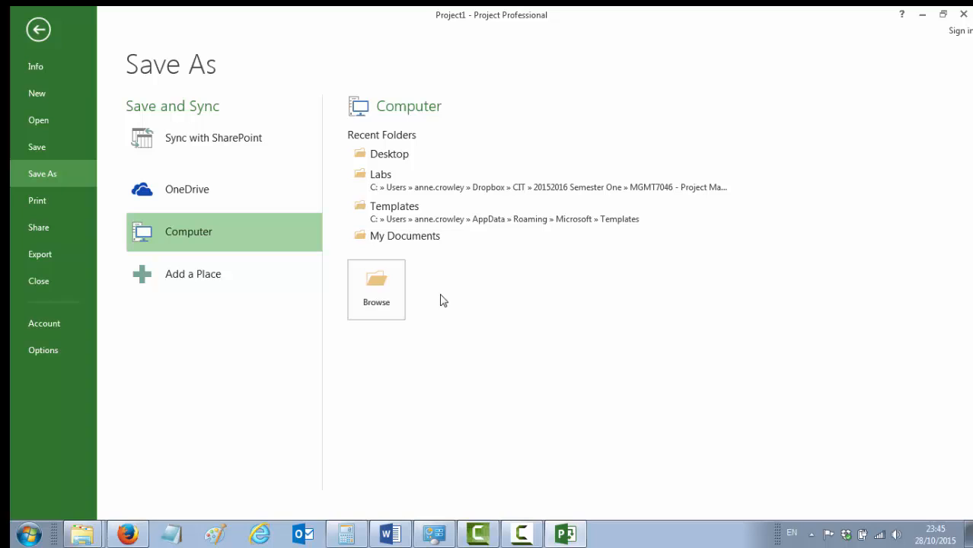
{"action": "mouse_move", "coordinate": [384, 154]}
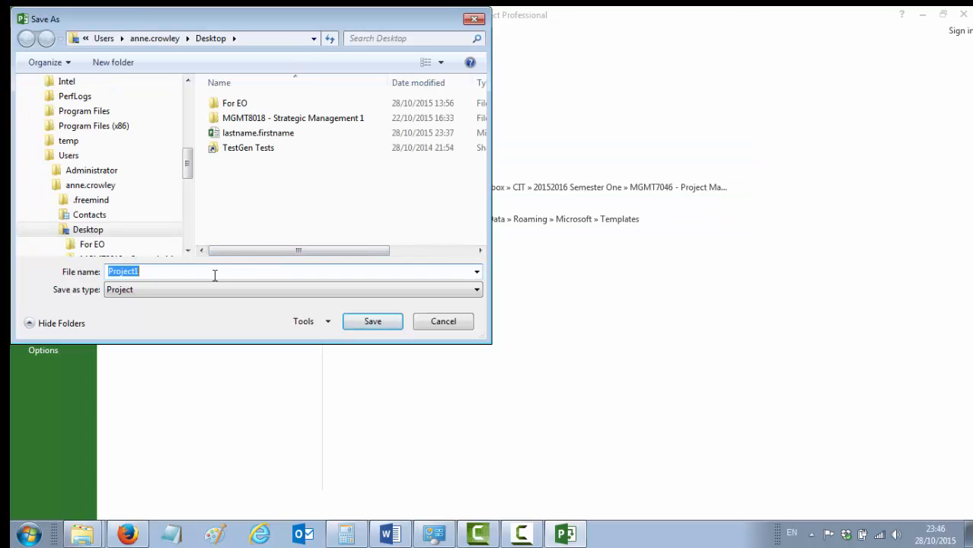
{"action": "type", "text": "crowley anne O"}
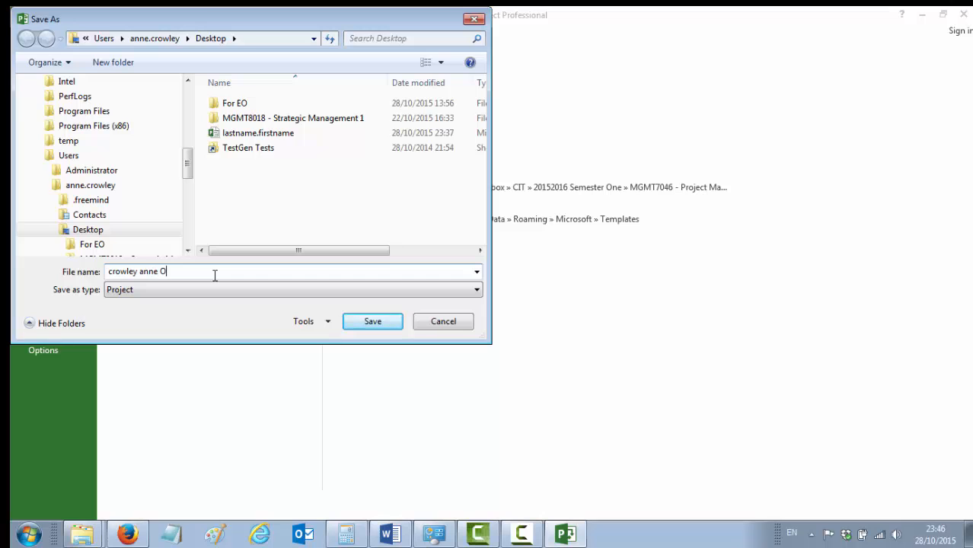
{"action": "type", "text": "ffice"}
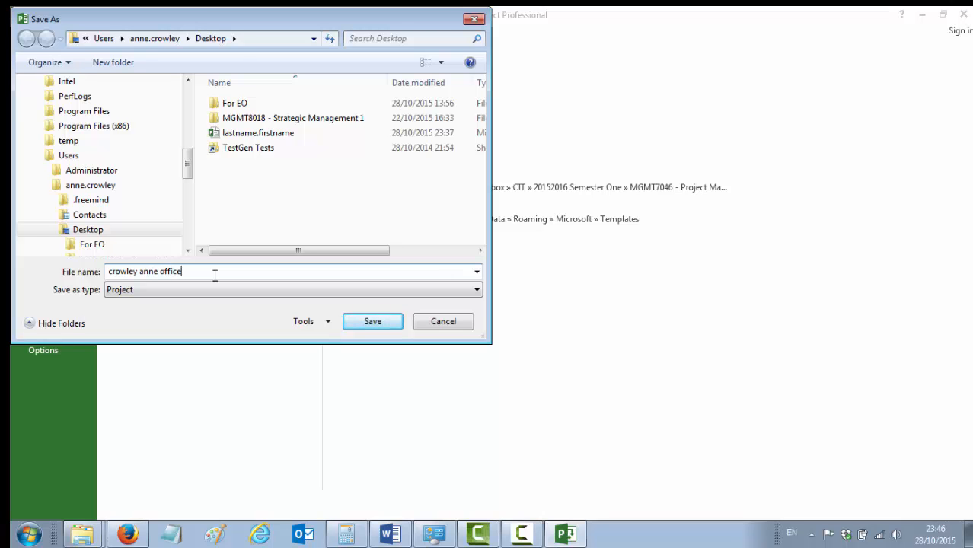
{"action": "left_click", "coordinate": [371, 321]}
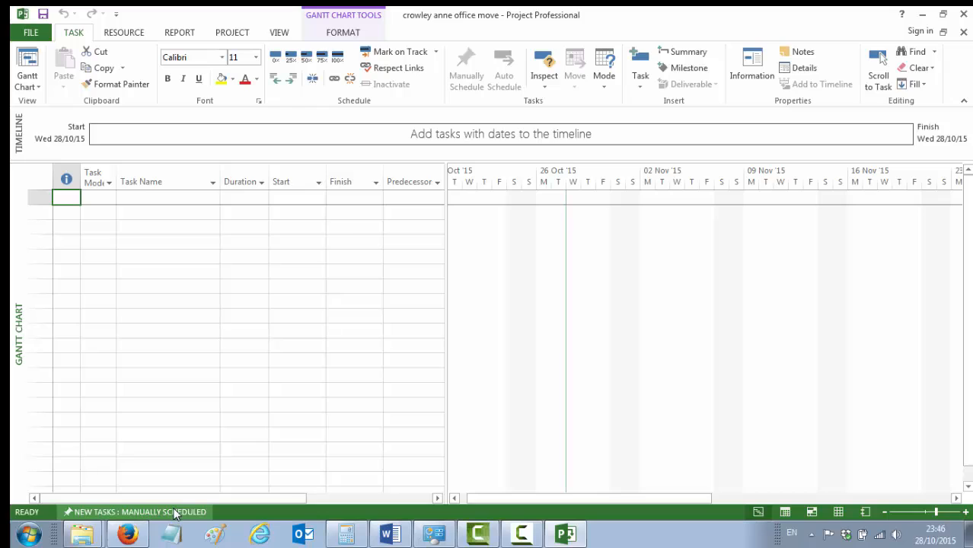
{"action": "mouse_move", "coordinate": [149, 515]}
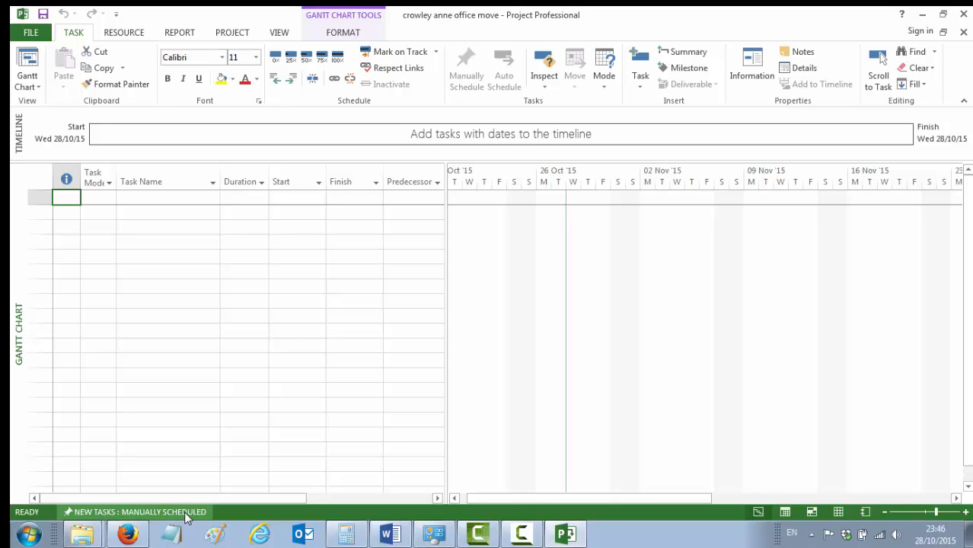
- Switch the status-bar New Tasks setting from Manually Scheduled to Auto Scheduled
{"action": "left_click", "coordinate": [140, 511]}
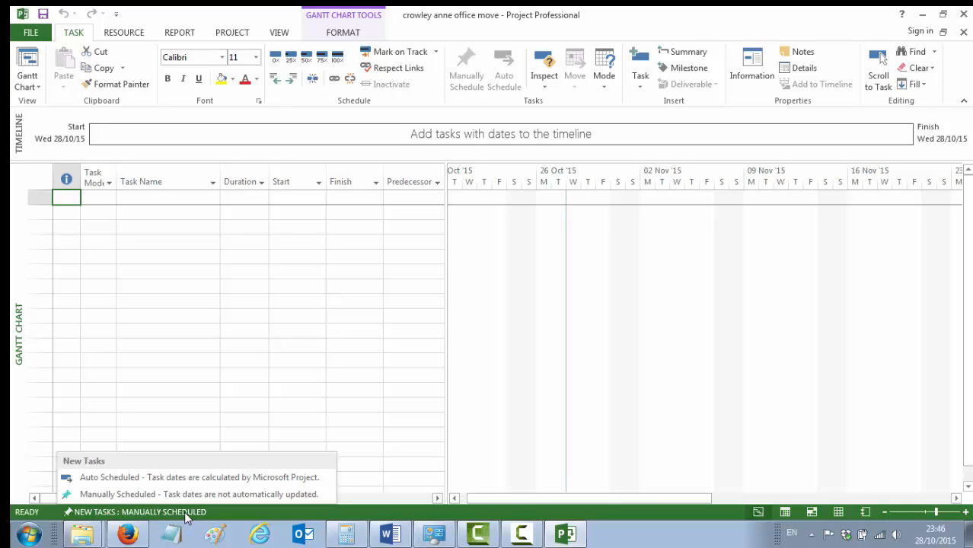
{"action": "mouse_move", "coordinate": [126, 478]}
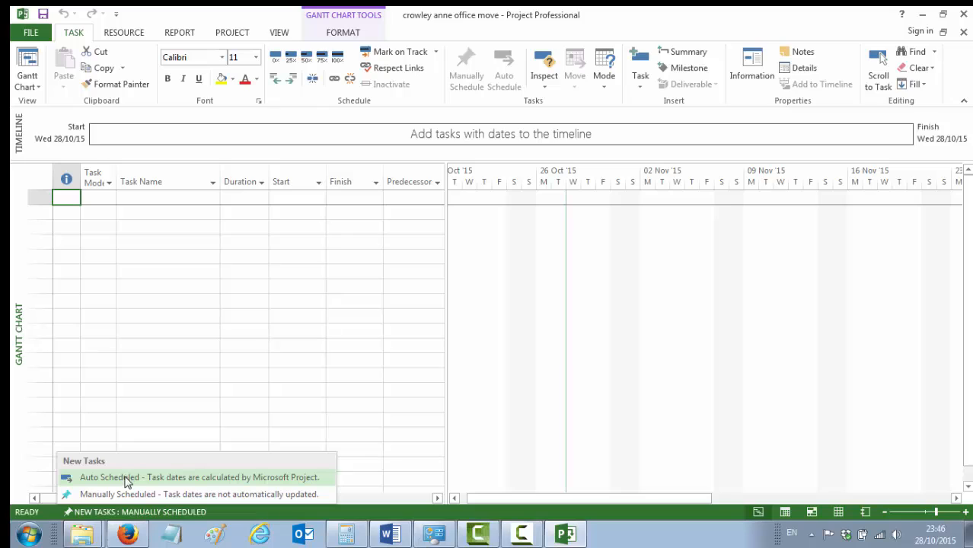
{"action": "mouse_move", "coordinate": [205, 479]}
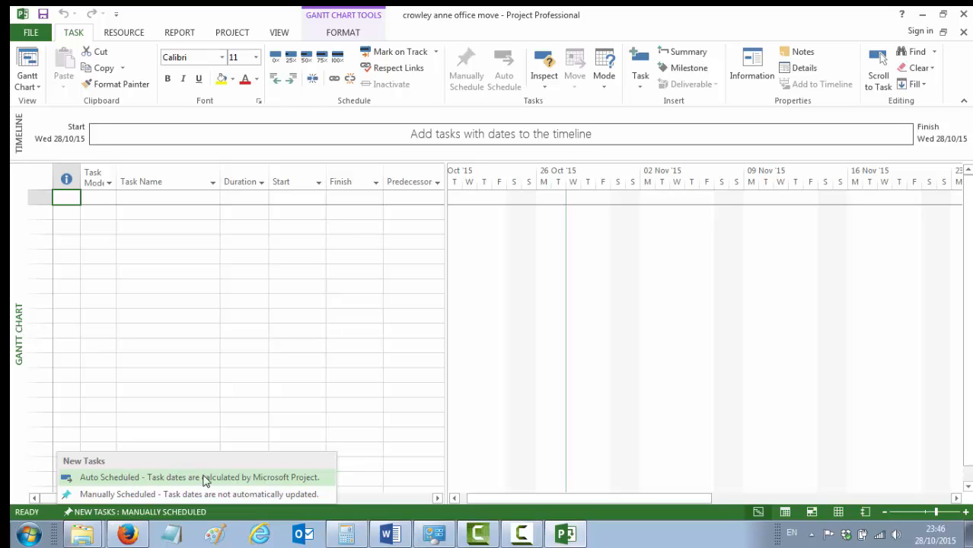
{"action": "mouse_move", "coordinate": [225, 487]}
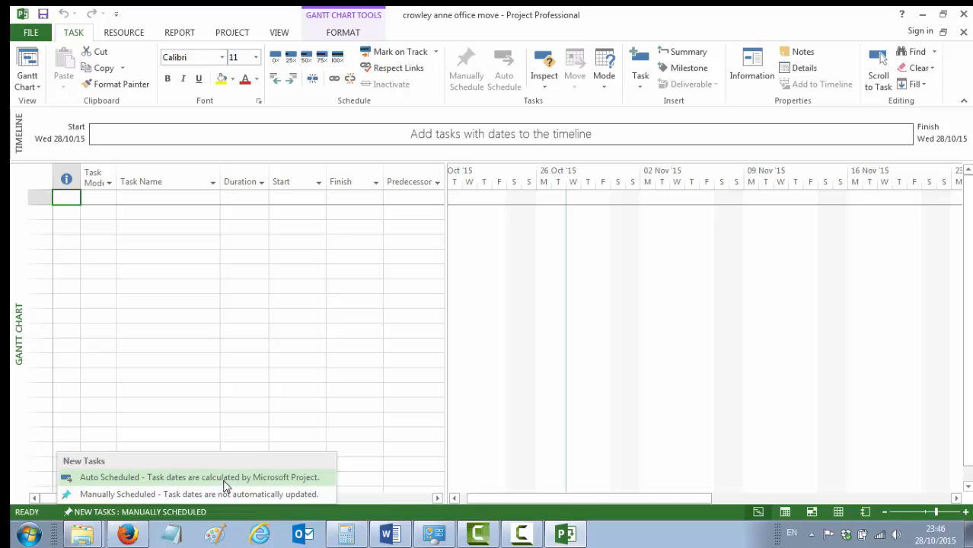
{"action": "left_click", "coordinate": [195, 477]}
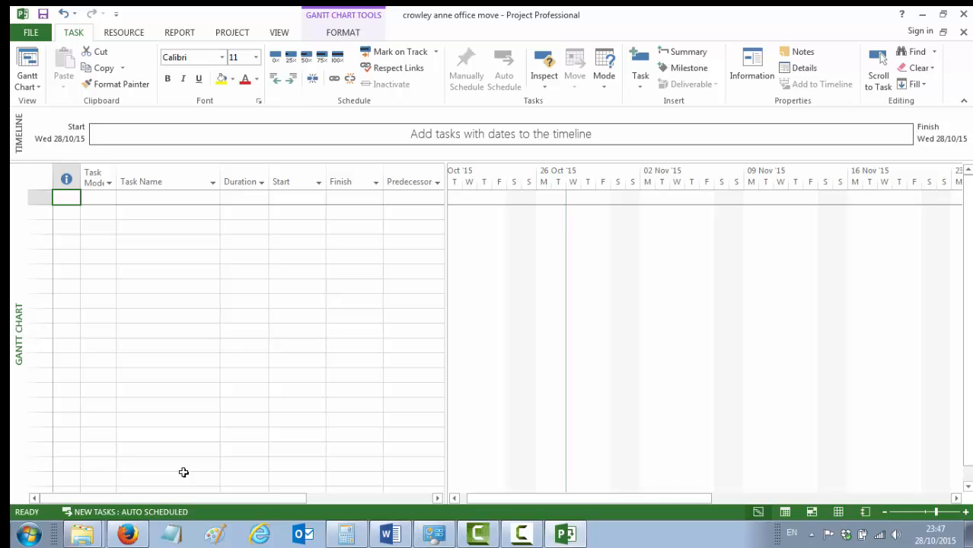
{"action": "mouse_move", "coordinate": [184, 470]}
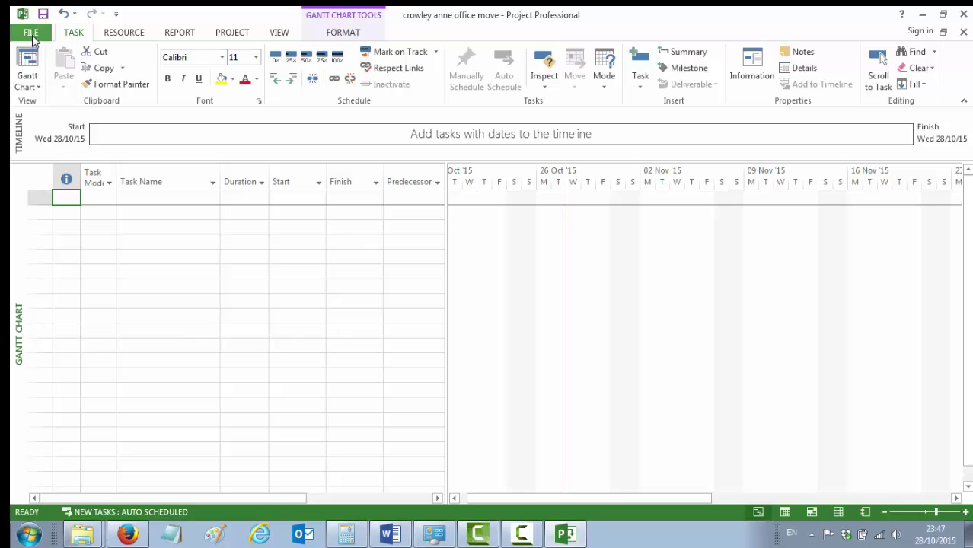
- In Project Options > Schedule, toggle effort-driven new tasks on and back off
{"action": "left_click", "coordinate": [34, 32]}
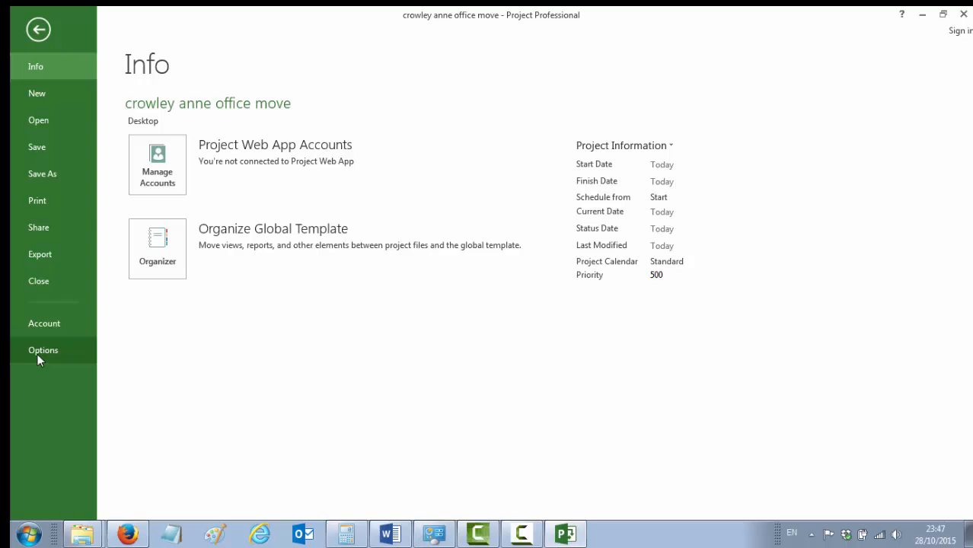
{"action": "left_click", "coordinate": [43, 348]}
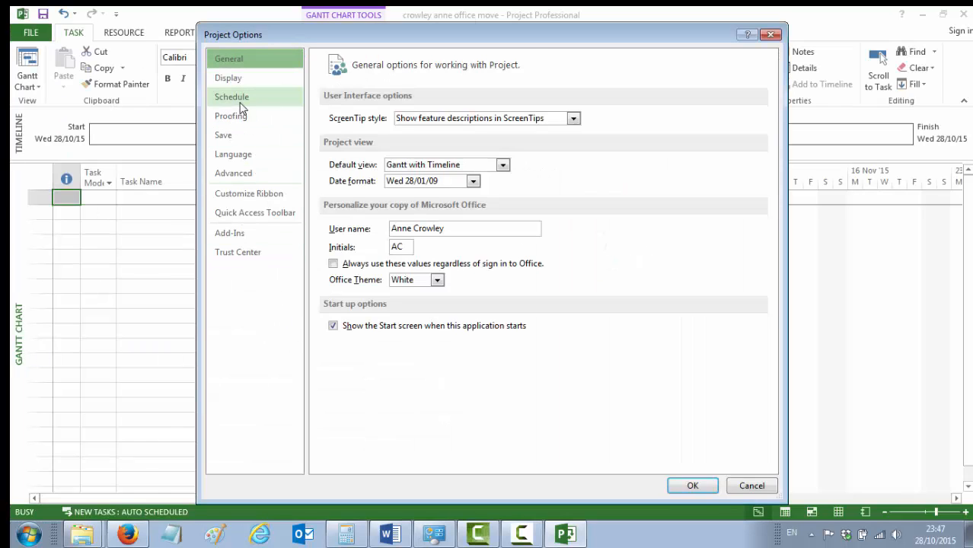
{"action": "left_click", "coordinate": [232, 97]}
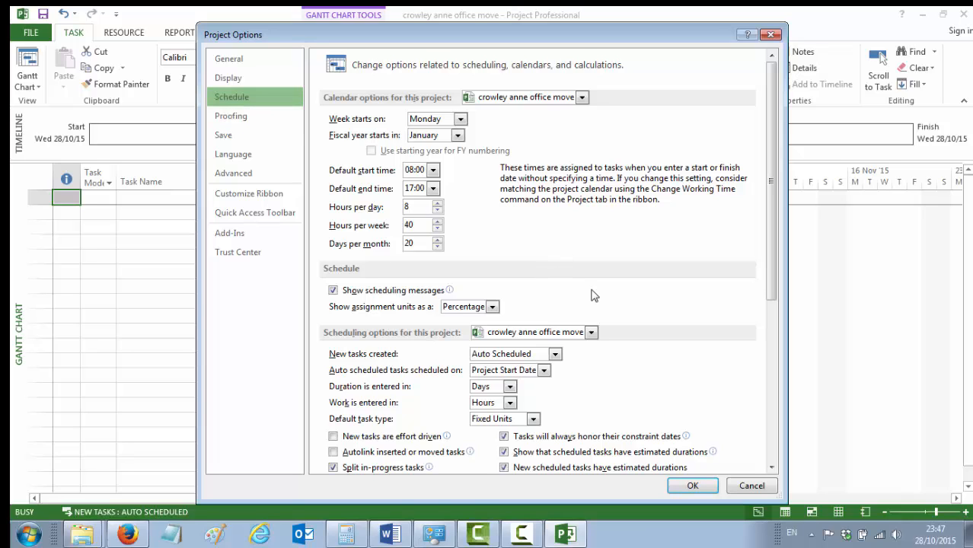
{"action": "mouse_move", "coordinate": [445, 101]}
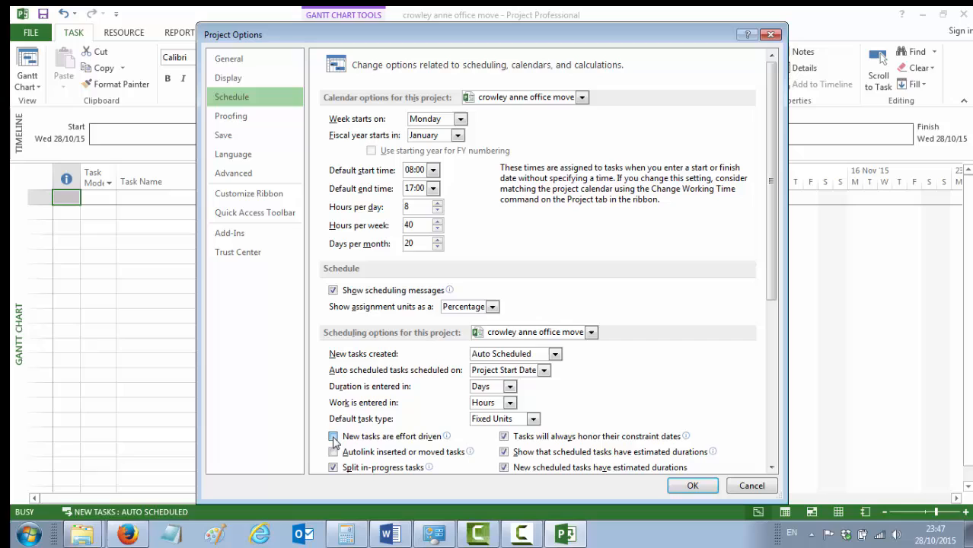
{"action": "left_click", "coordinate": [332, 436]}
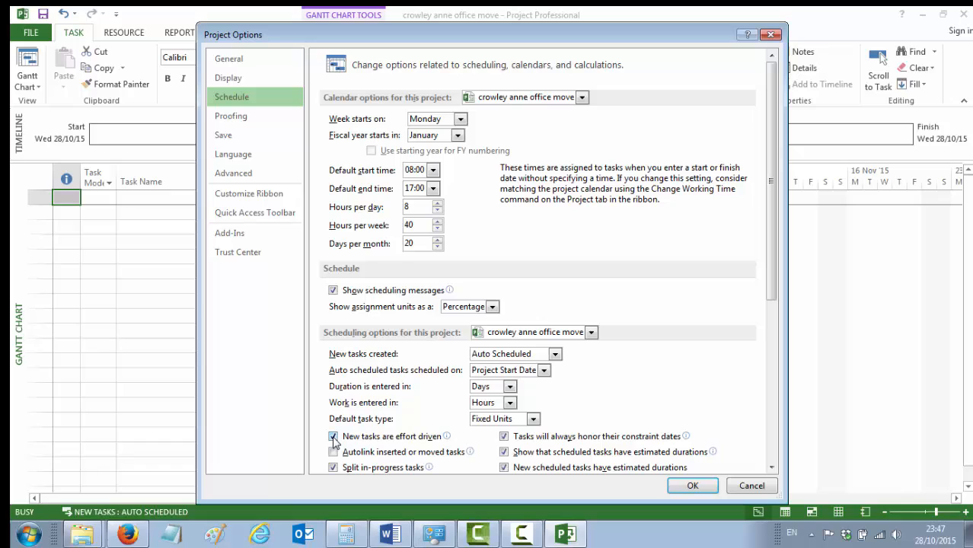
{"action": "left_click", "coordinate": [332, 451]}
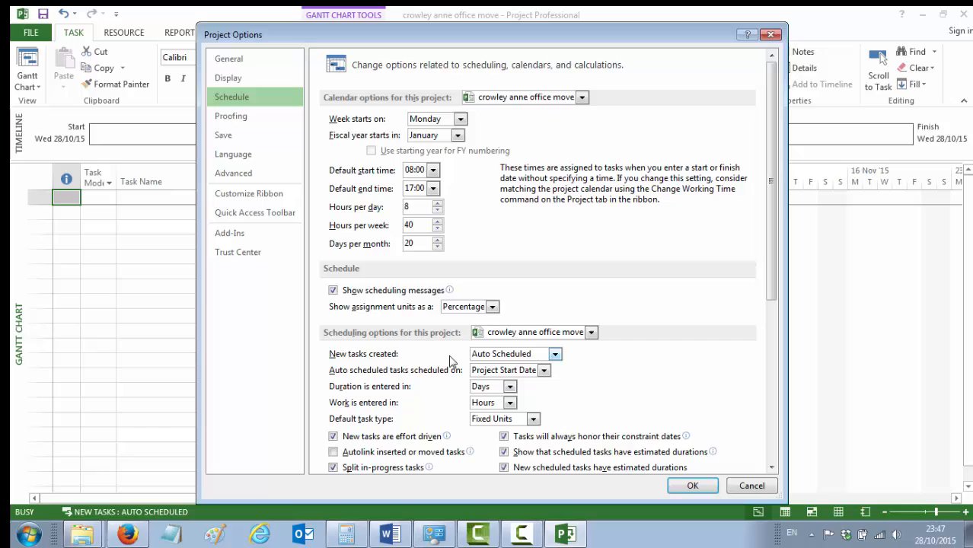
{"action": "mouse_move", "coordinate": [508, 359]}
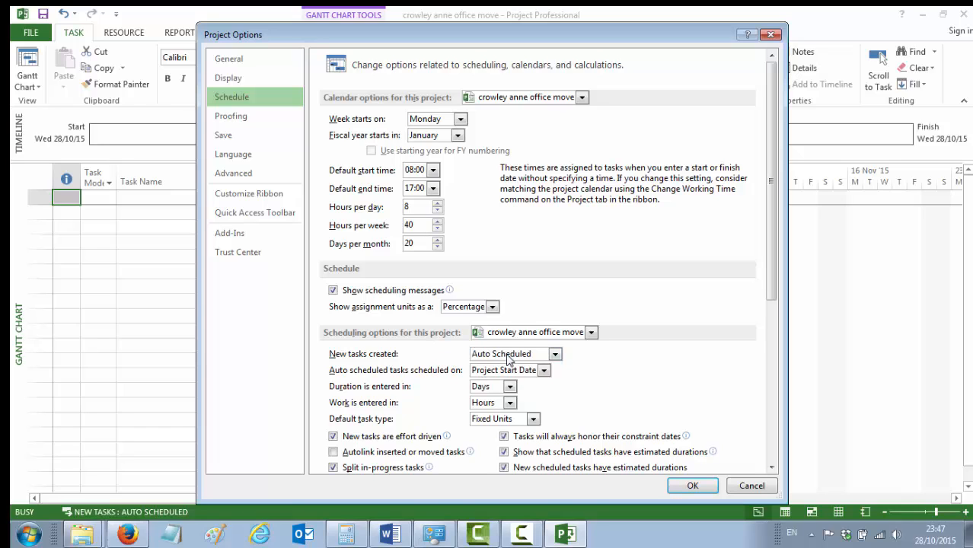
- Keep 'New tasks created' at Auto Scheduled for this project and confirm the options
{"action": "left_click", "coordinate": [552, 354]}
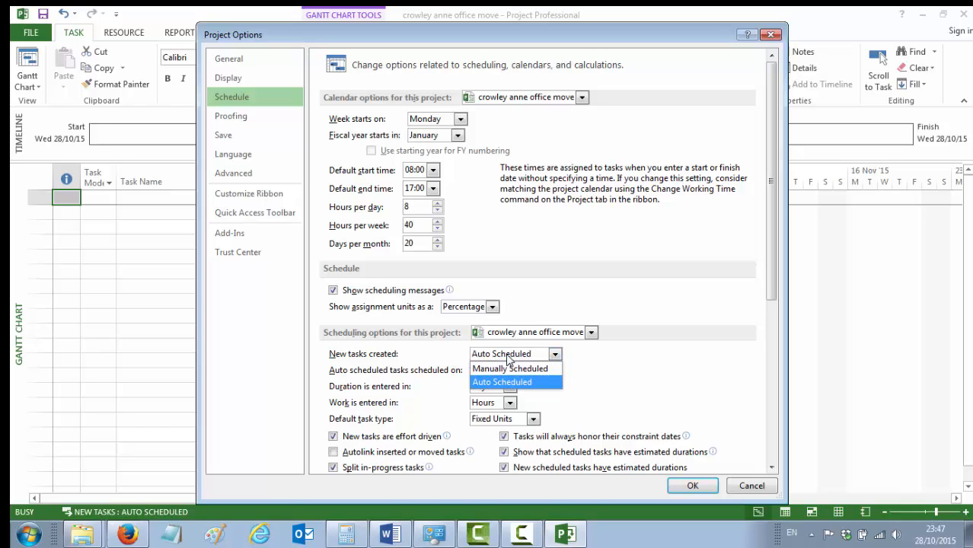
{"action": "mouse_move", "coordinate": [508, 369]}
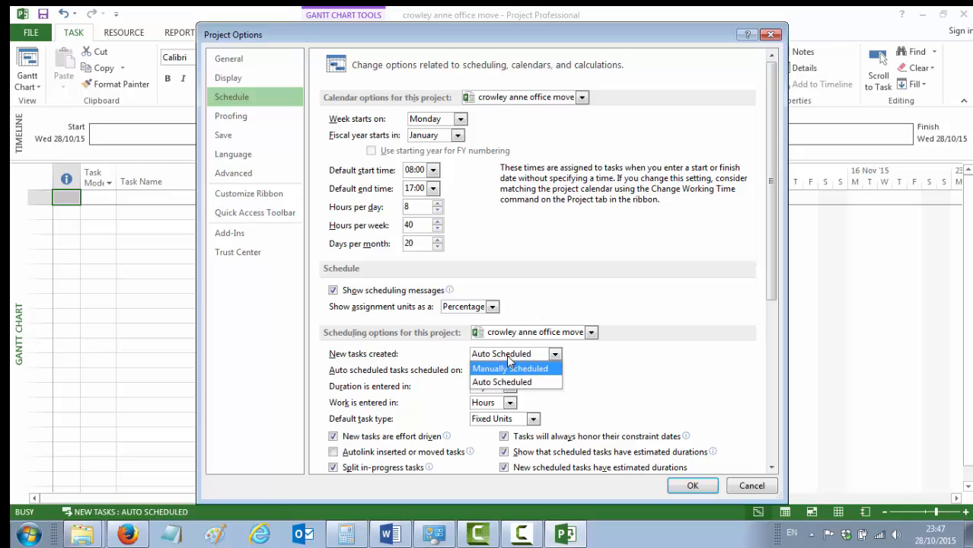
{"action": "left_click", "coordinate": [501, 381]}
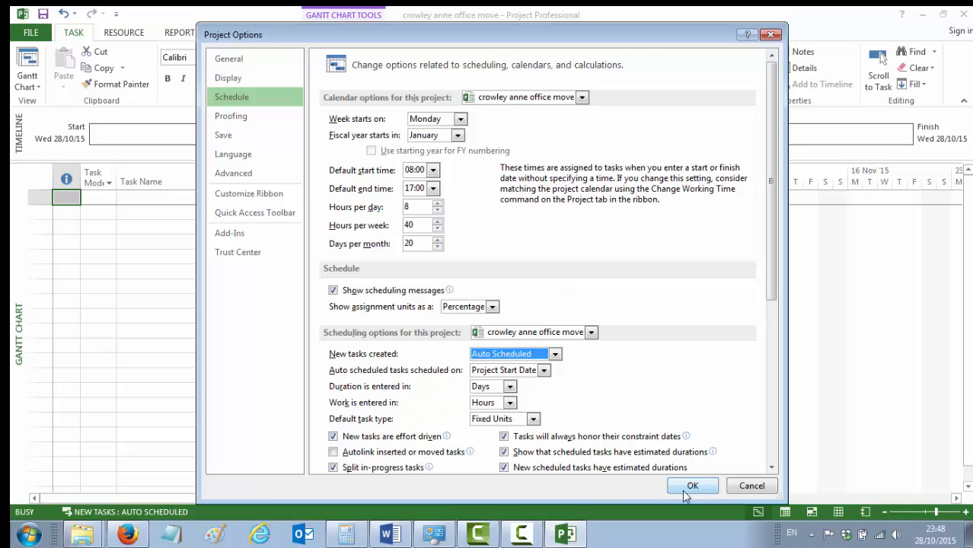
{"action": "left_click", "coordinate": [693, 486]}
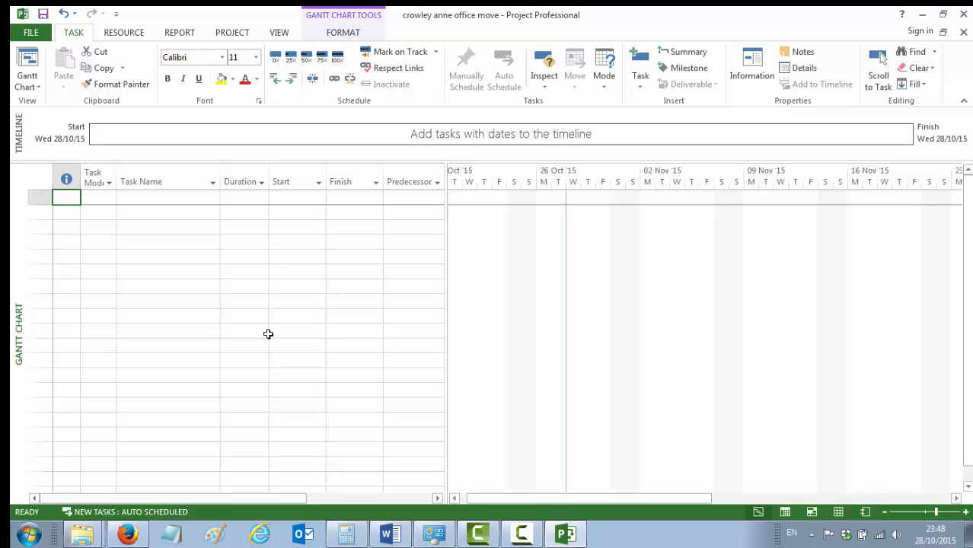
{"action": "mouse_move", "coordinate": [153, 290]}
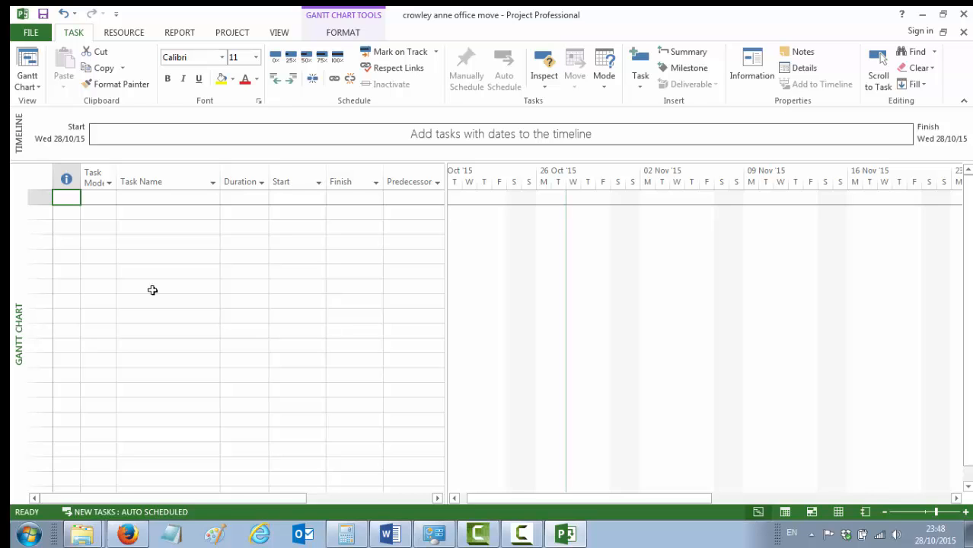
{"action": "left_click", "coordinate": [30, 32]}
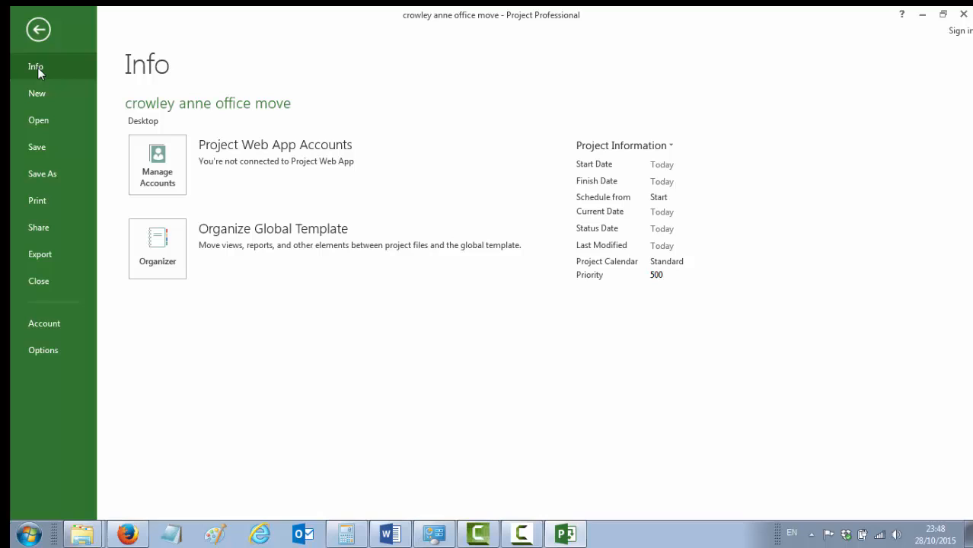
{"action": "mouse_move", "coordinate": [44, 72]}
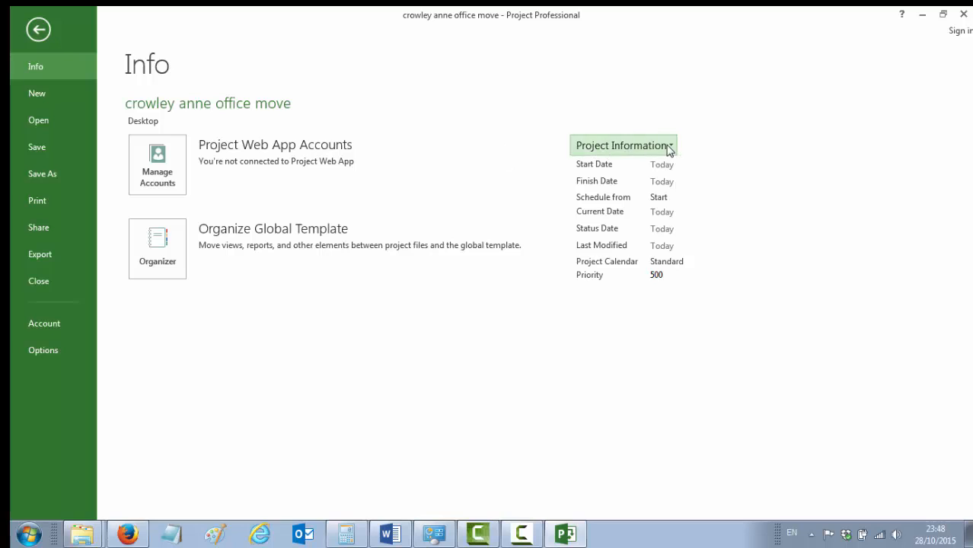
{"action": "left_click", "coordinate": [623, 146]}
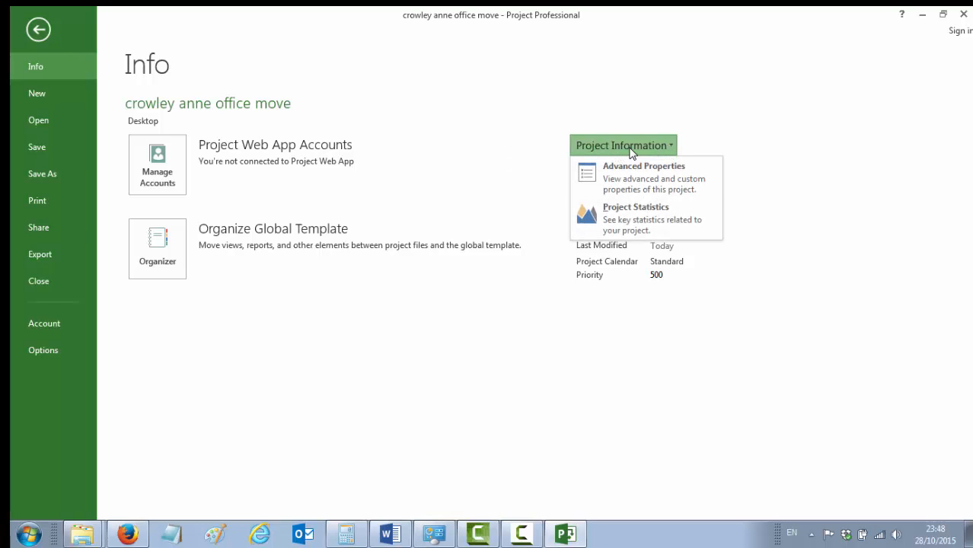
{"action": "mouse_move", "coordinate": [636, 178]}
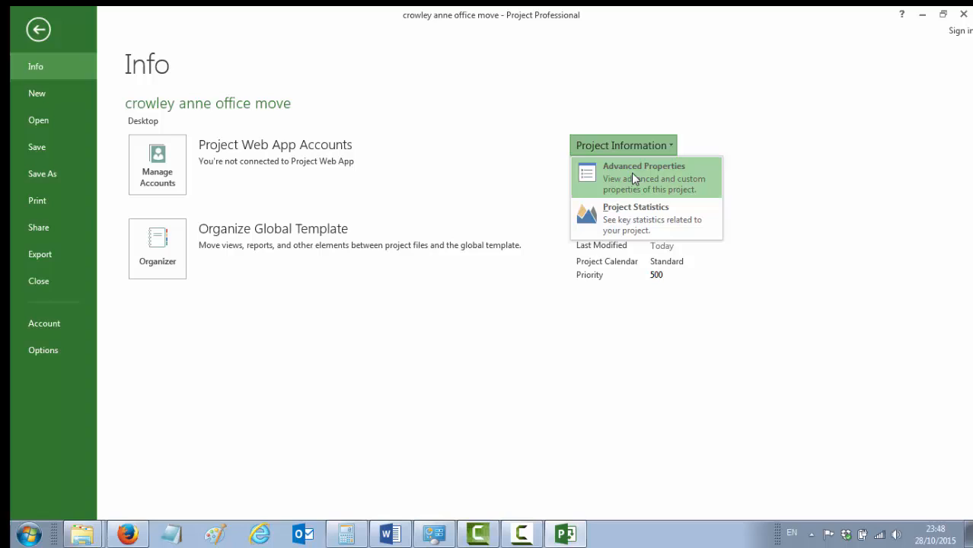
{"action": "left_click", "coordinate": [644, 176]}
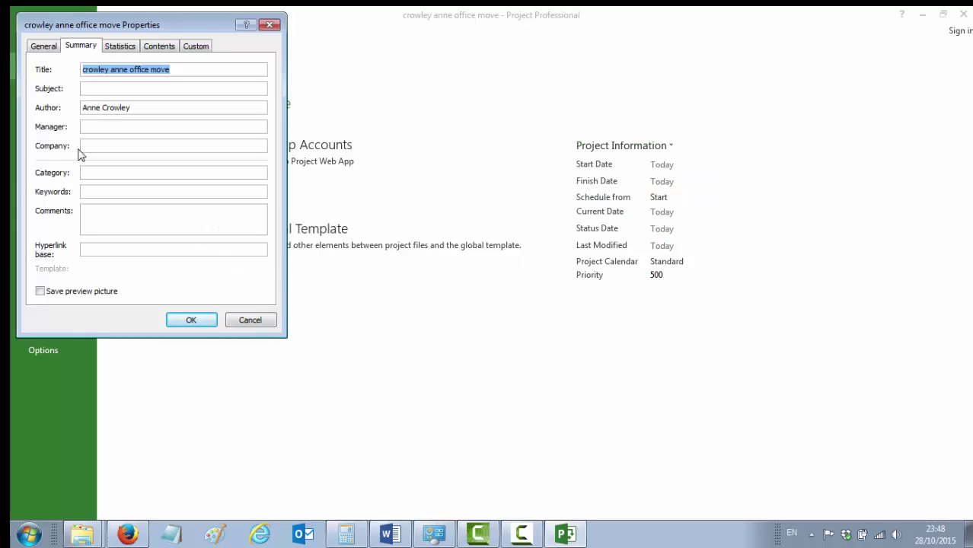
{"action": "type", "text": "Office Move"}
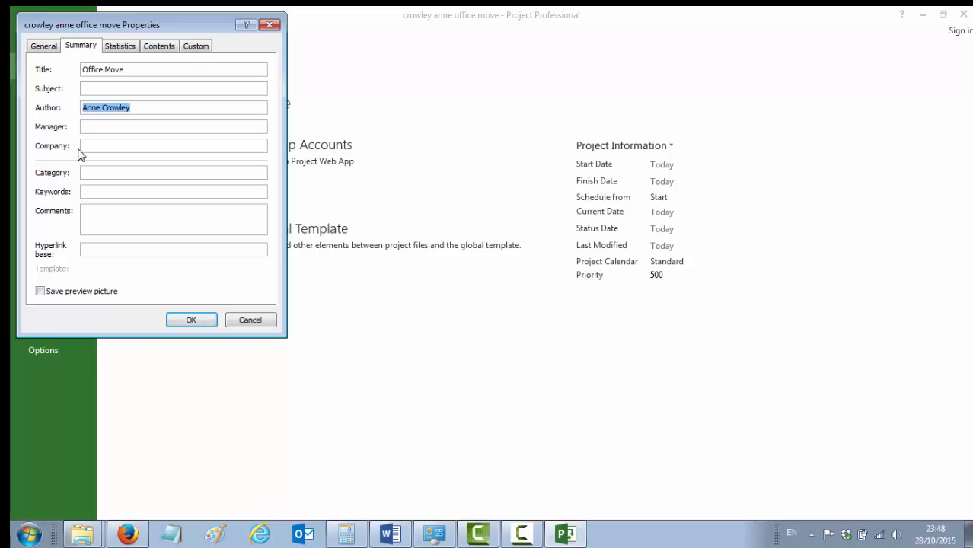
{"action": "type", "text": "Anne C"}
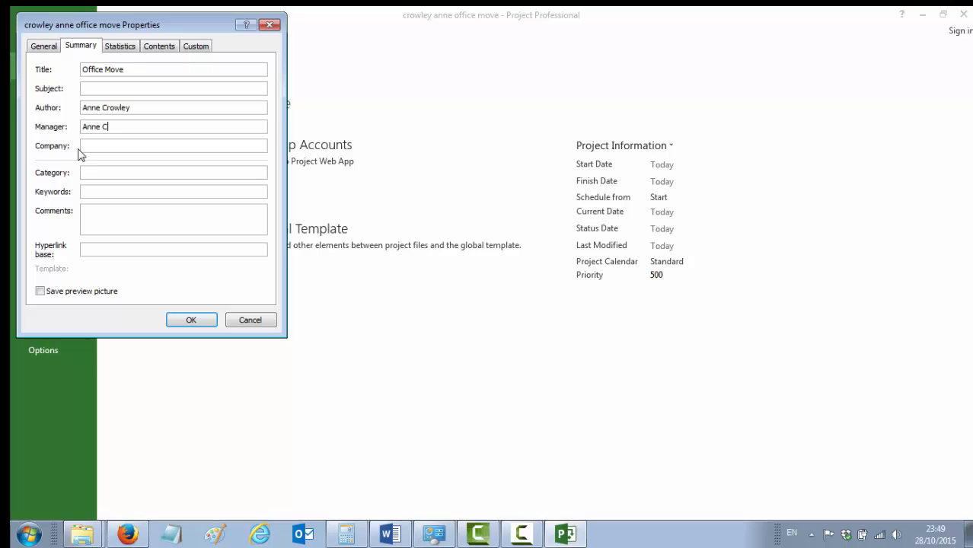
{"action": "type", "text": "rowle"}
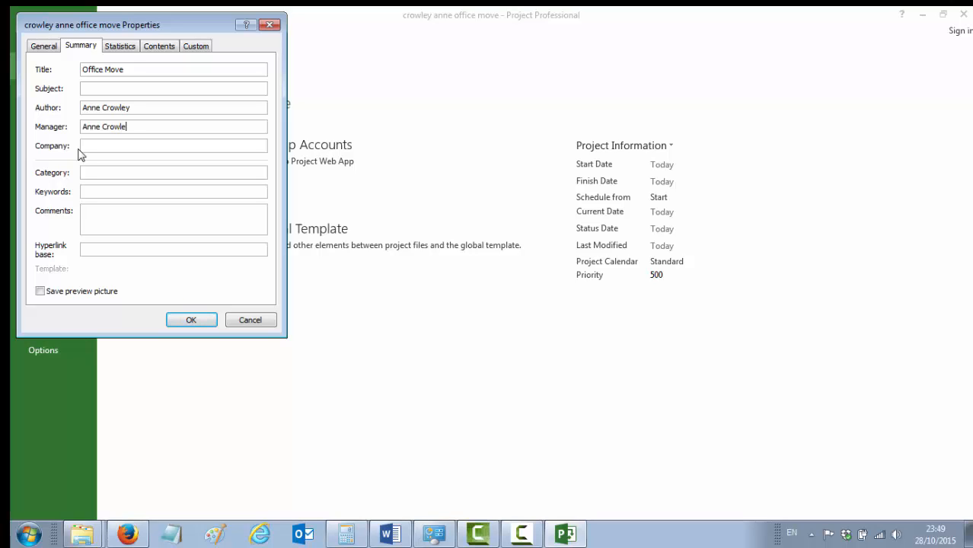
- Set the company to 'ABC Accountants', confirm the properties and return to the Gantt chart
{"action": "type", "text": "ABC"}
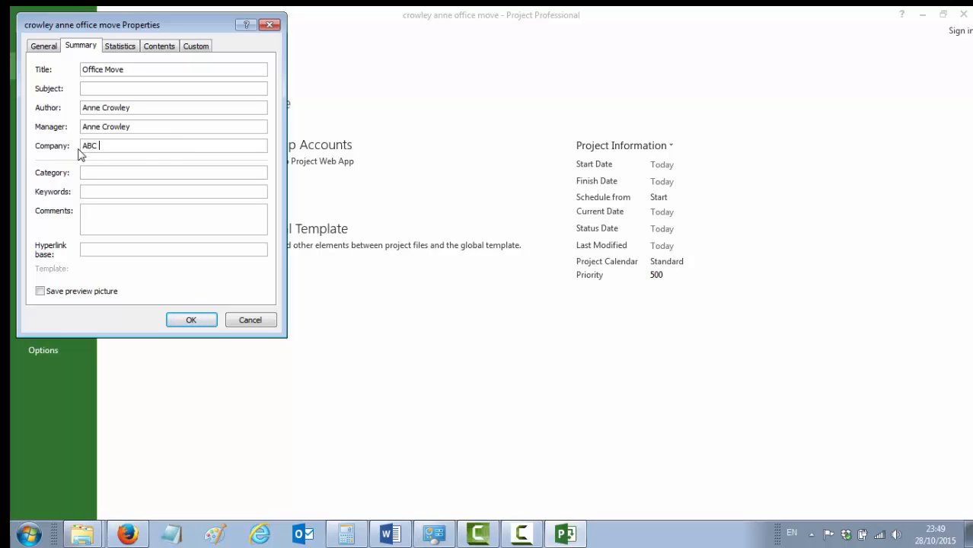
{"action": "type", "text": "Accountants"}
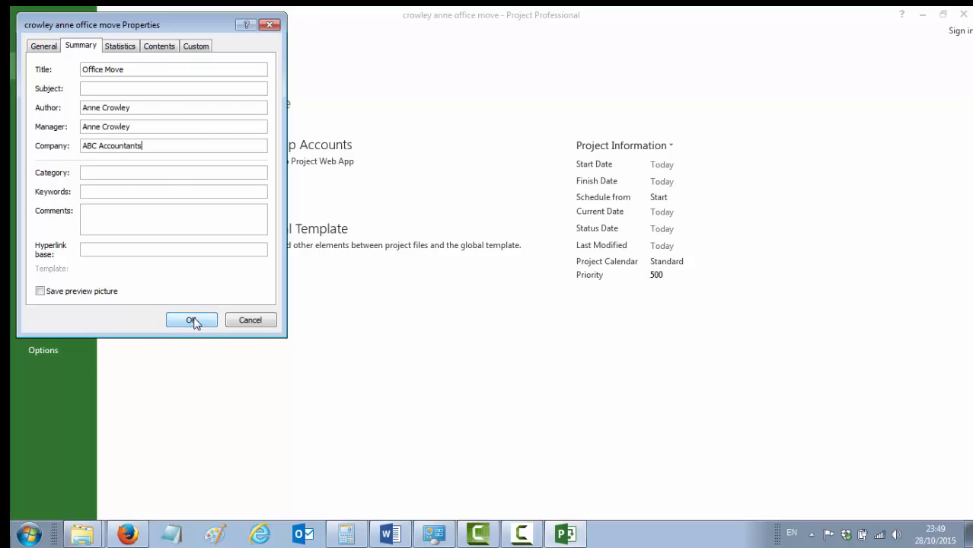
{"action": "left_click", "coordinate": [192, 320]}
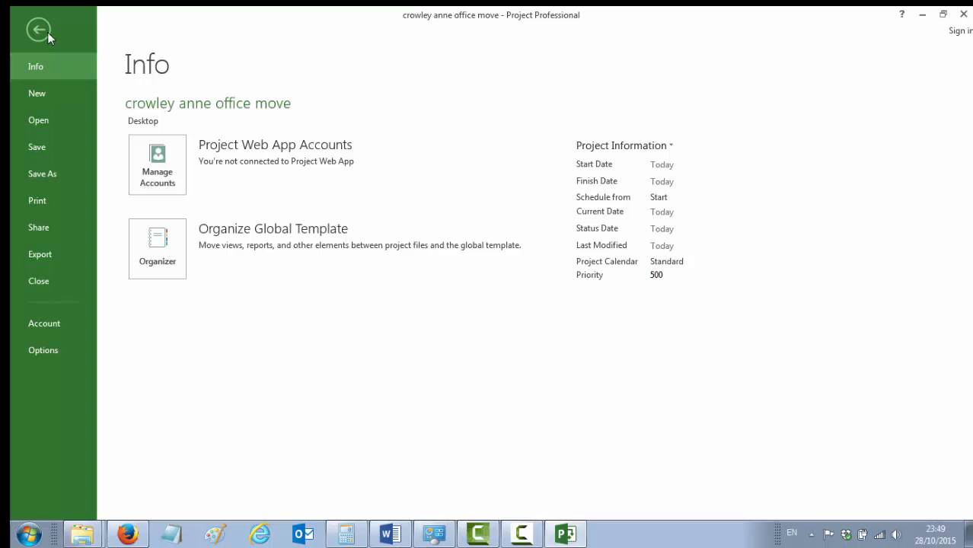
{"action": "left_click", "coordinate": [38, 29]}
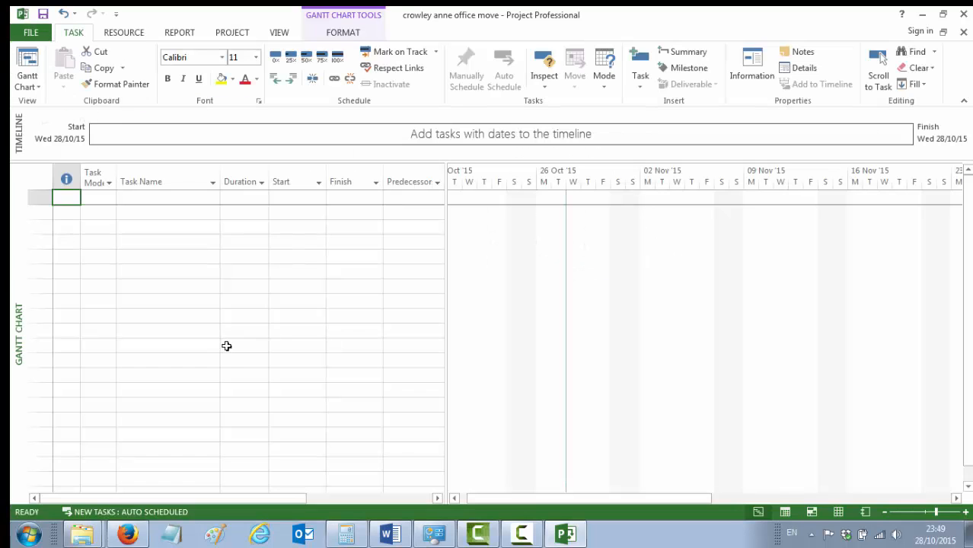
{"action": "mouse_move", "coordinate": [219, 363]}
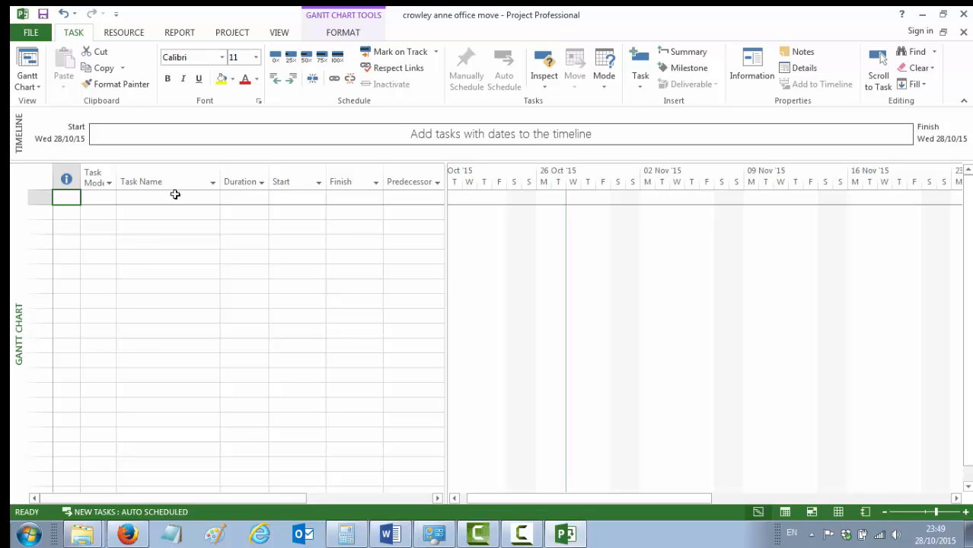
{"action": "mouse_move", "coordinate": [187, 241]}
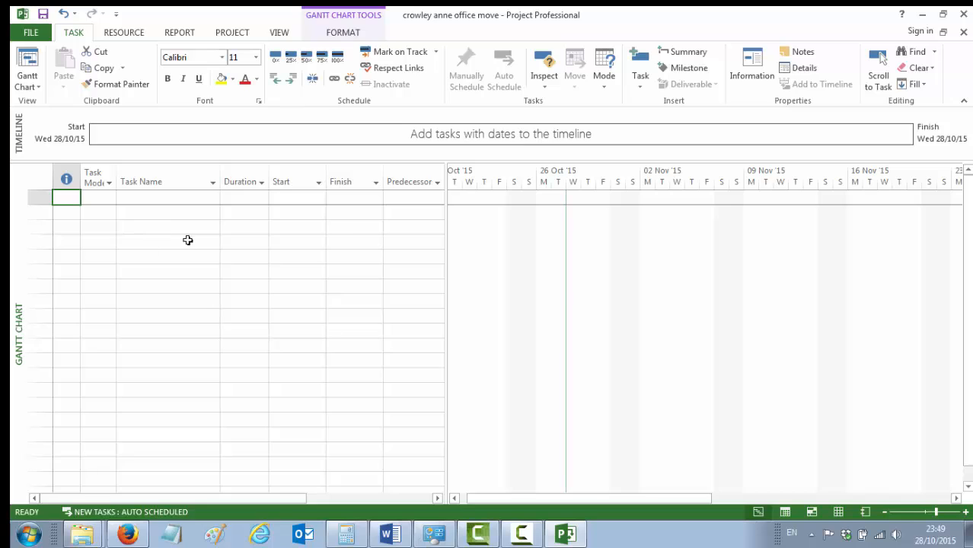
{"action": "mouse_move", "coordinate": [155, 182]}
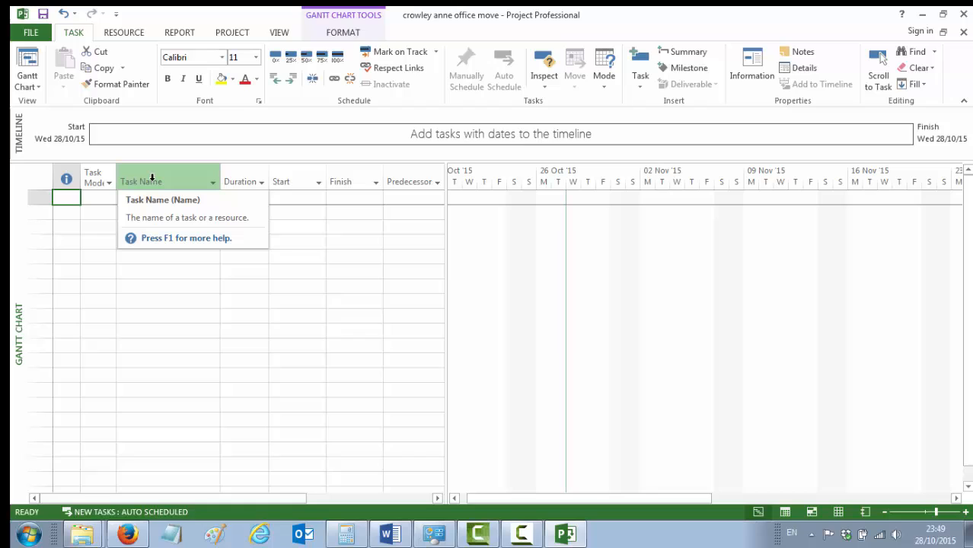
- Insert a new column before Task Name via its header's Insert Column command
{"action": "left_click", "coordinate": [143, 182]}
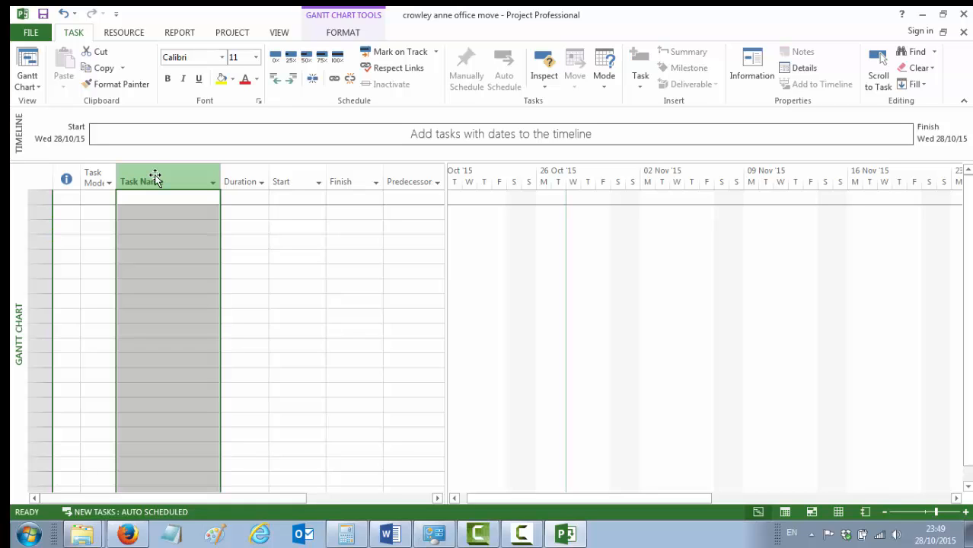
{"action": "right_click", "coordinate": [157, 176]}
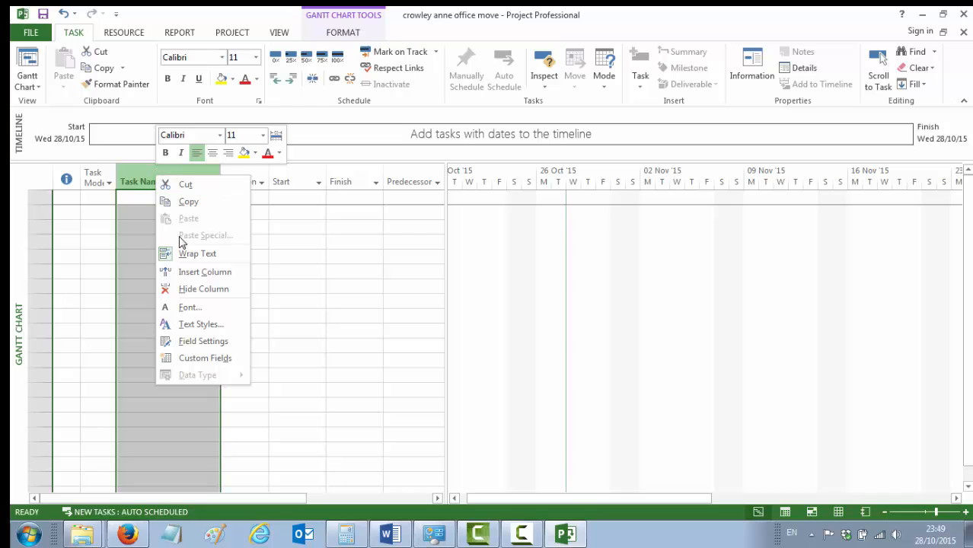
{"action": "mouse_move", "coordinate": [204, 290]}
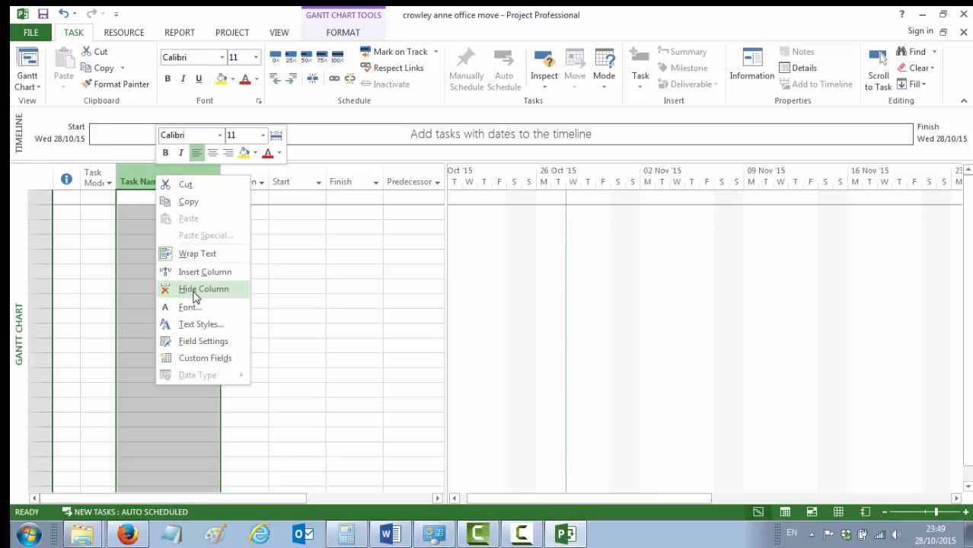
{"action": "mouse_move", "coordinate": [204, 271]}
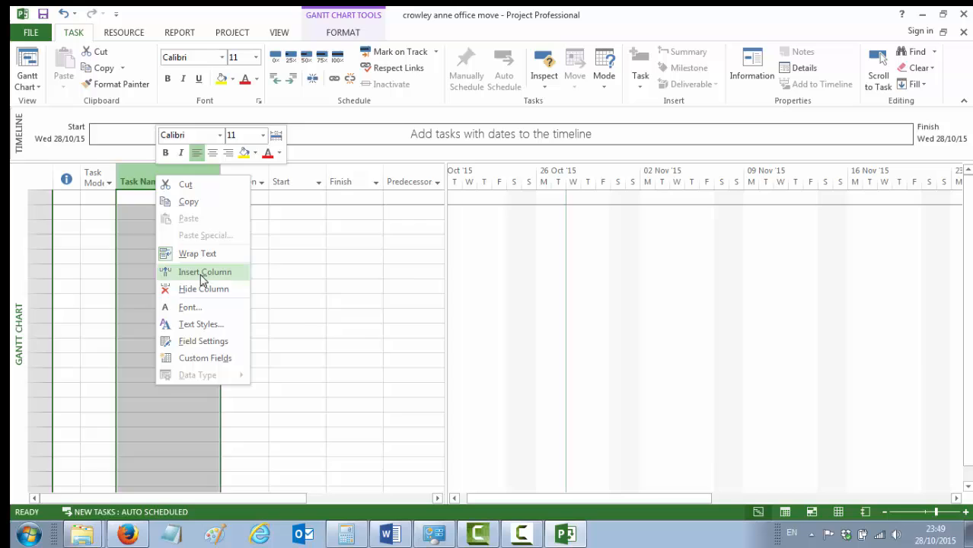
{"action": "left_click", "coordinate": [204, 271]}
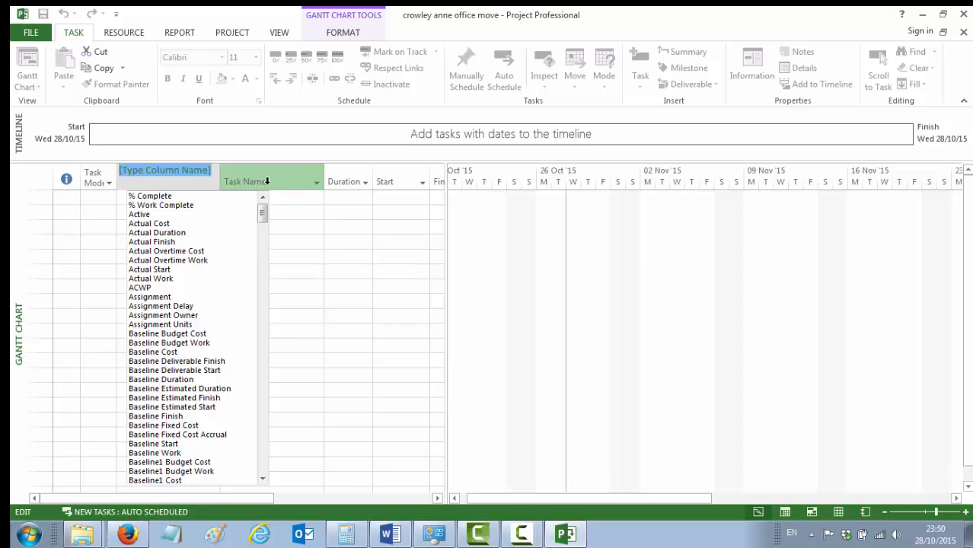
- Choose WBS from the field list so the new column shows WBS codes
{"action": "type", "text": "wbs"}
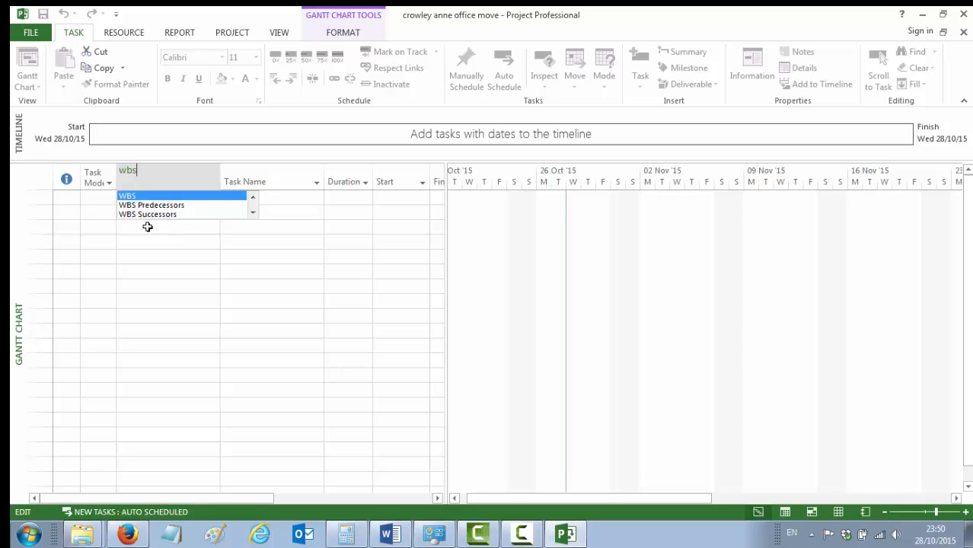
{"action": "left_click", "coordinate": [130, 195]}
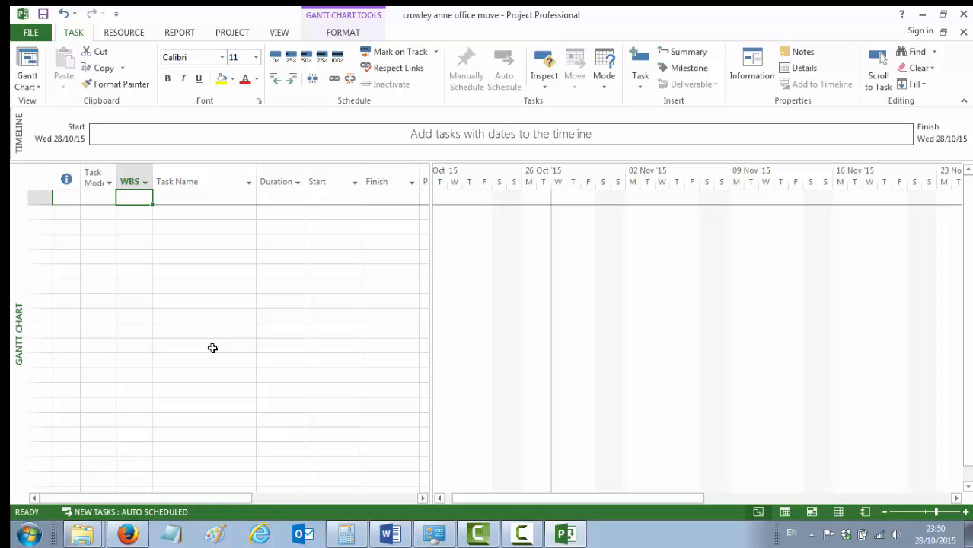
{"action": "mouse_move", "coordinate": [186, 225]}
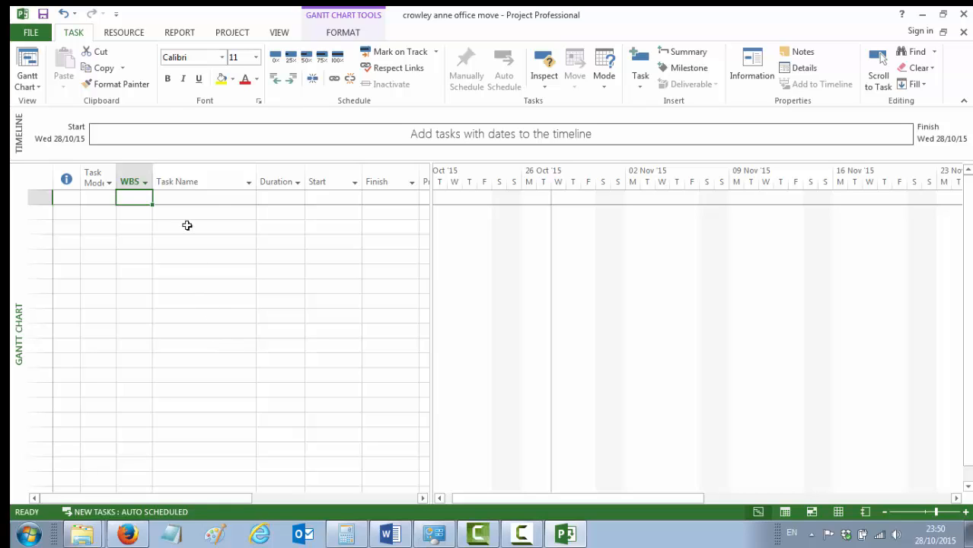
{"action": "mouse_move", "coordinate": [201, 235]}
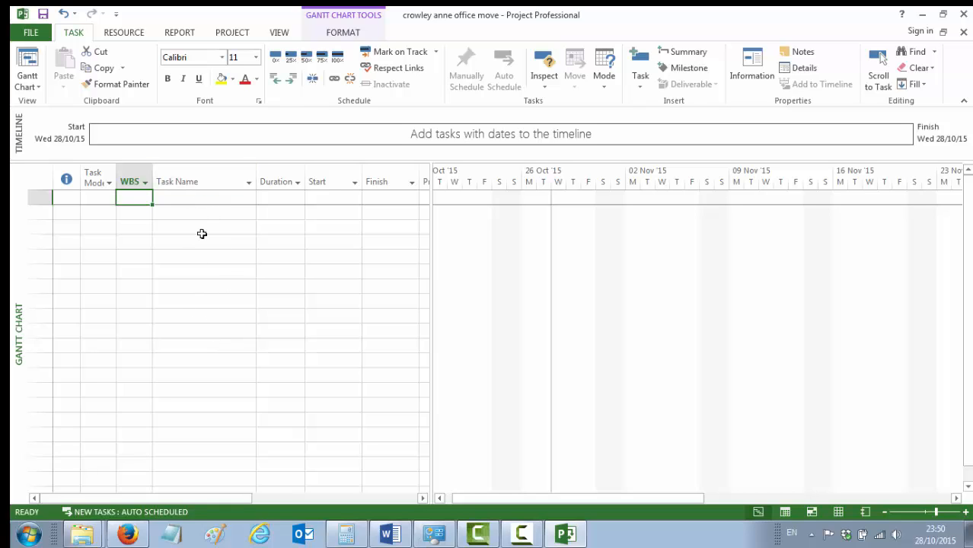